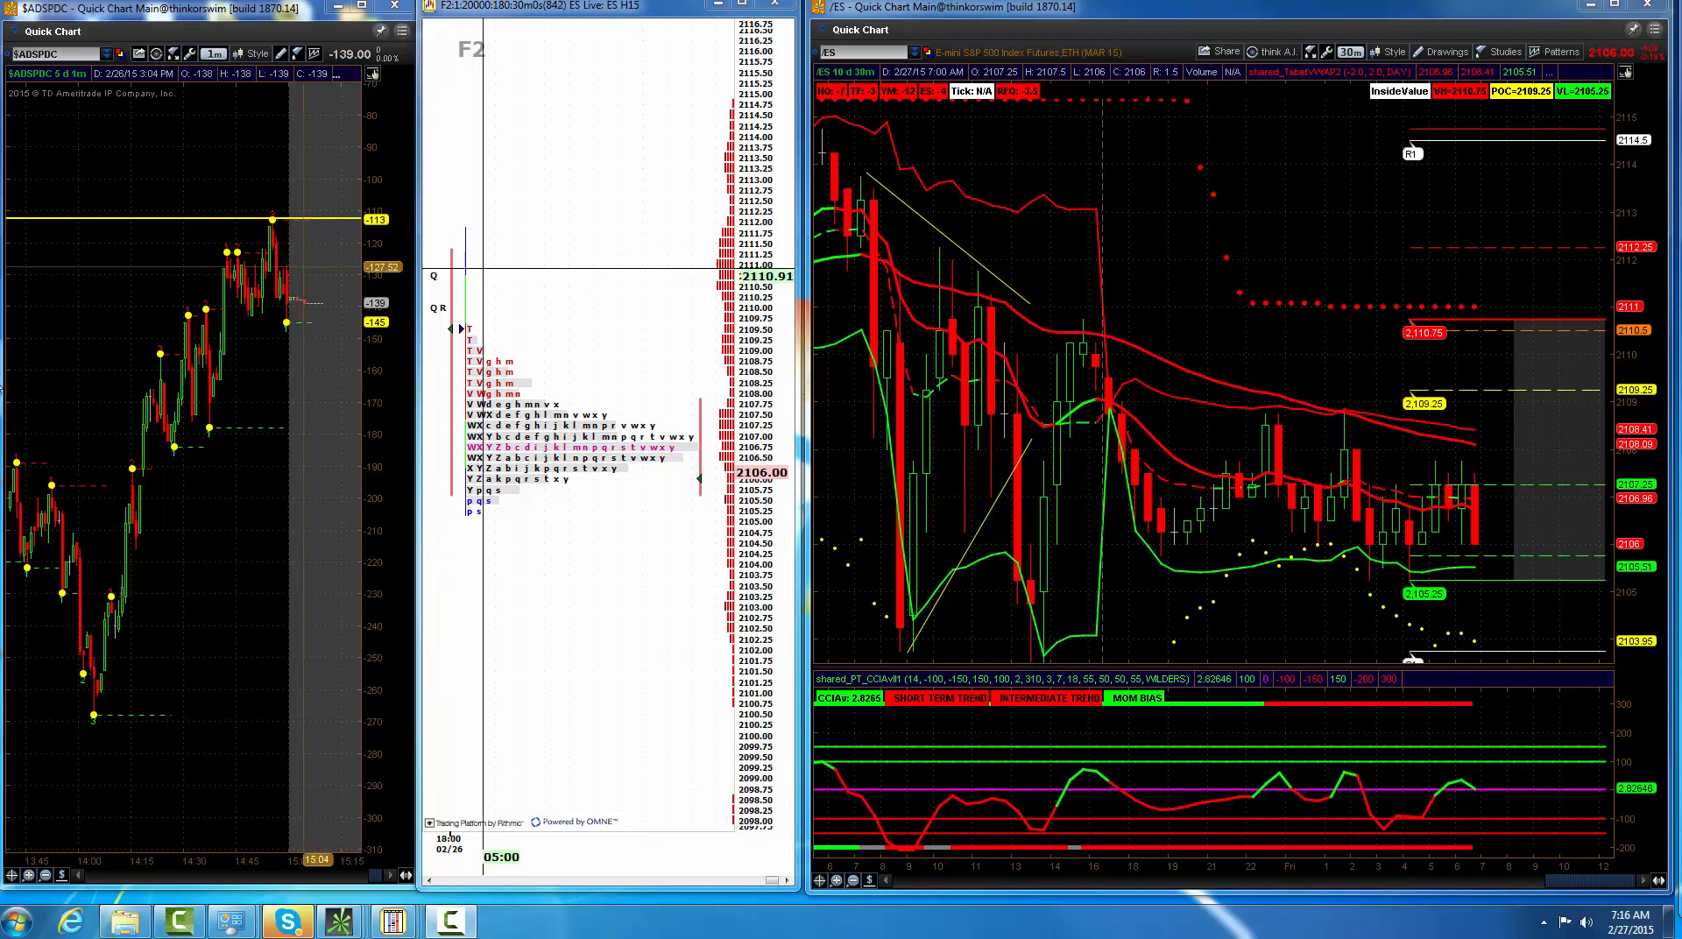
{"action": "mouse_move", "coordinate": [676, 83]}
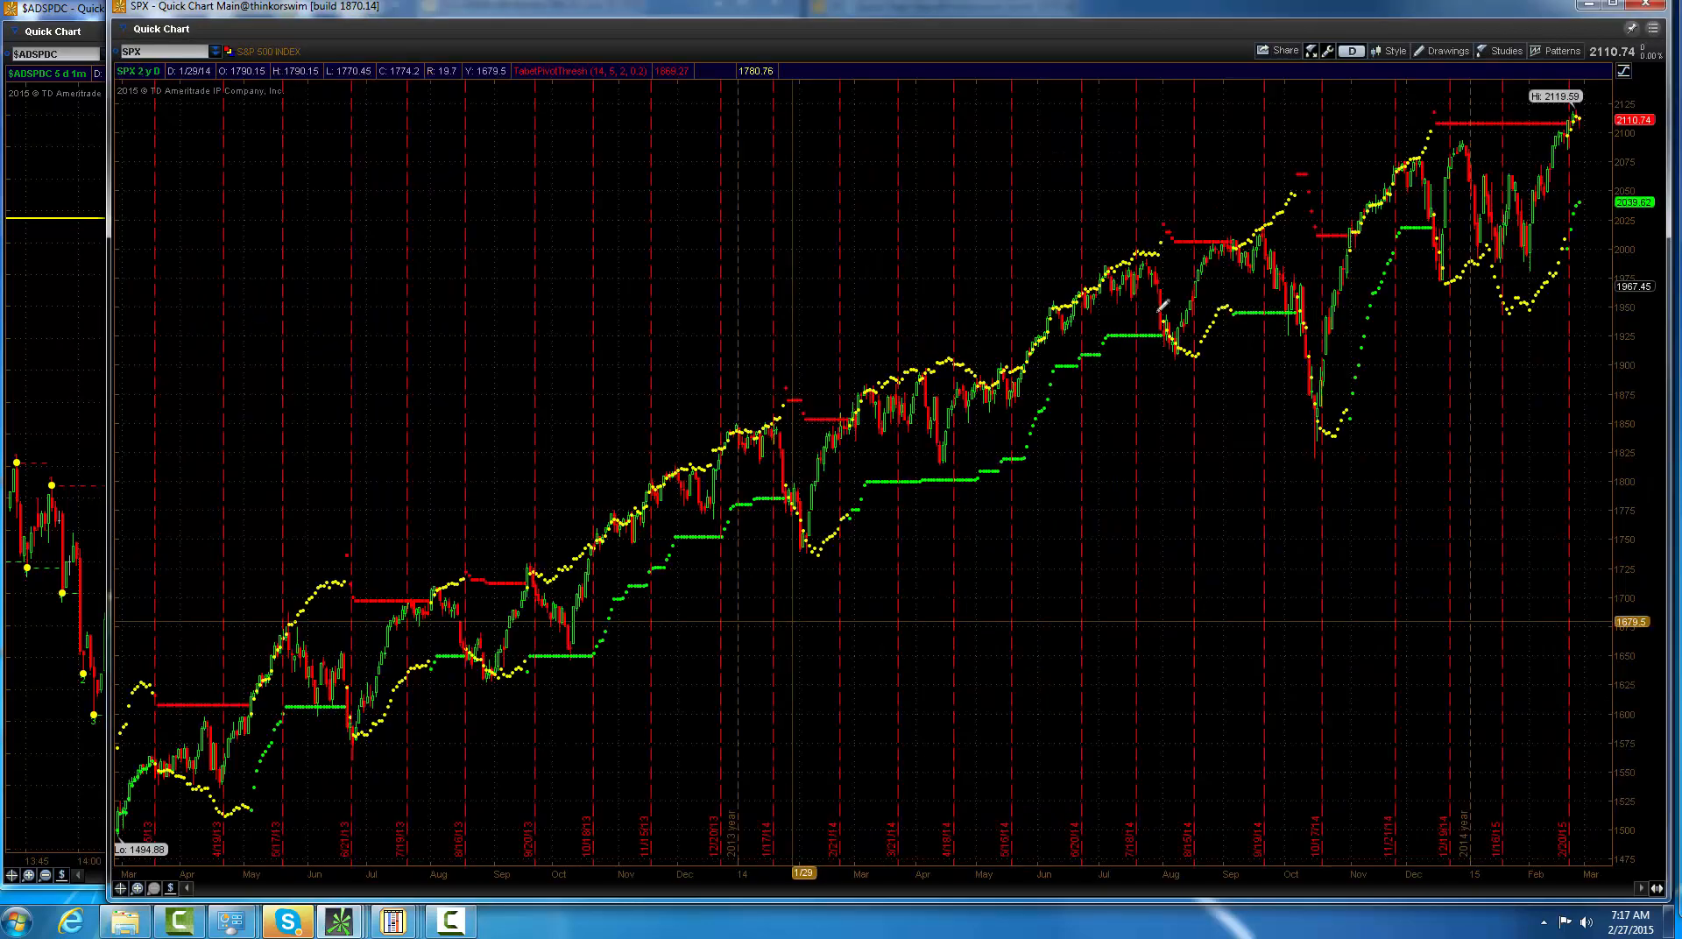
{"action": "mouse_move", "coordinate": [1592, 223]}
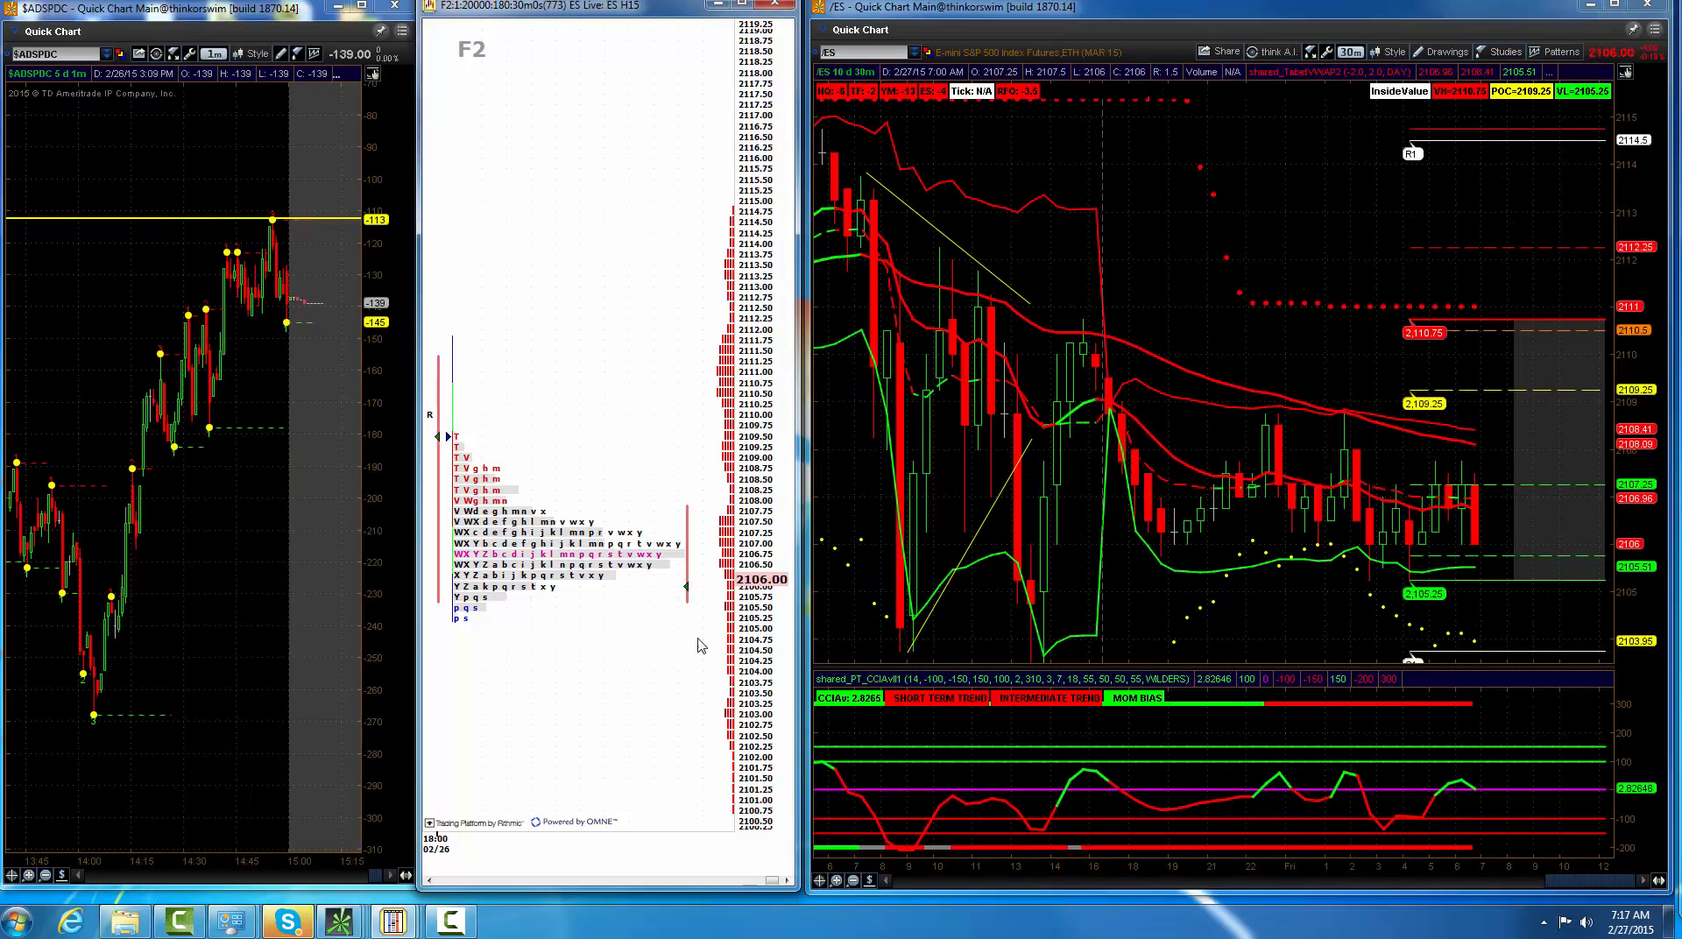
{"action": "mouse_move", "coordinate": [338, 921]}
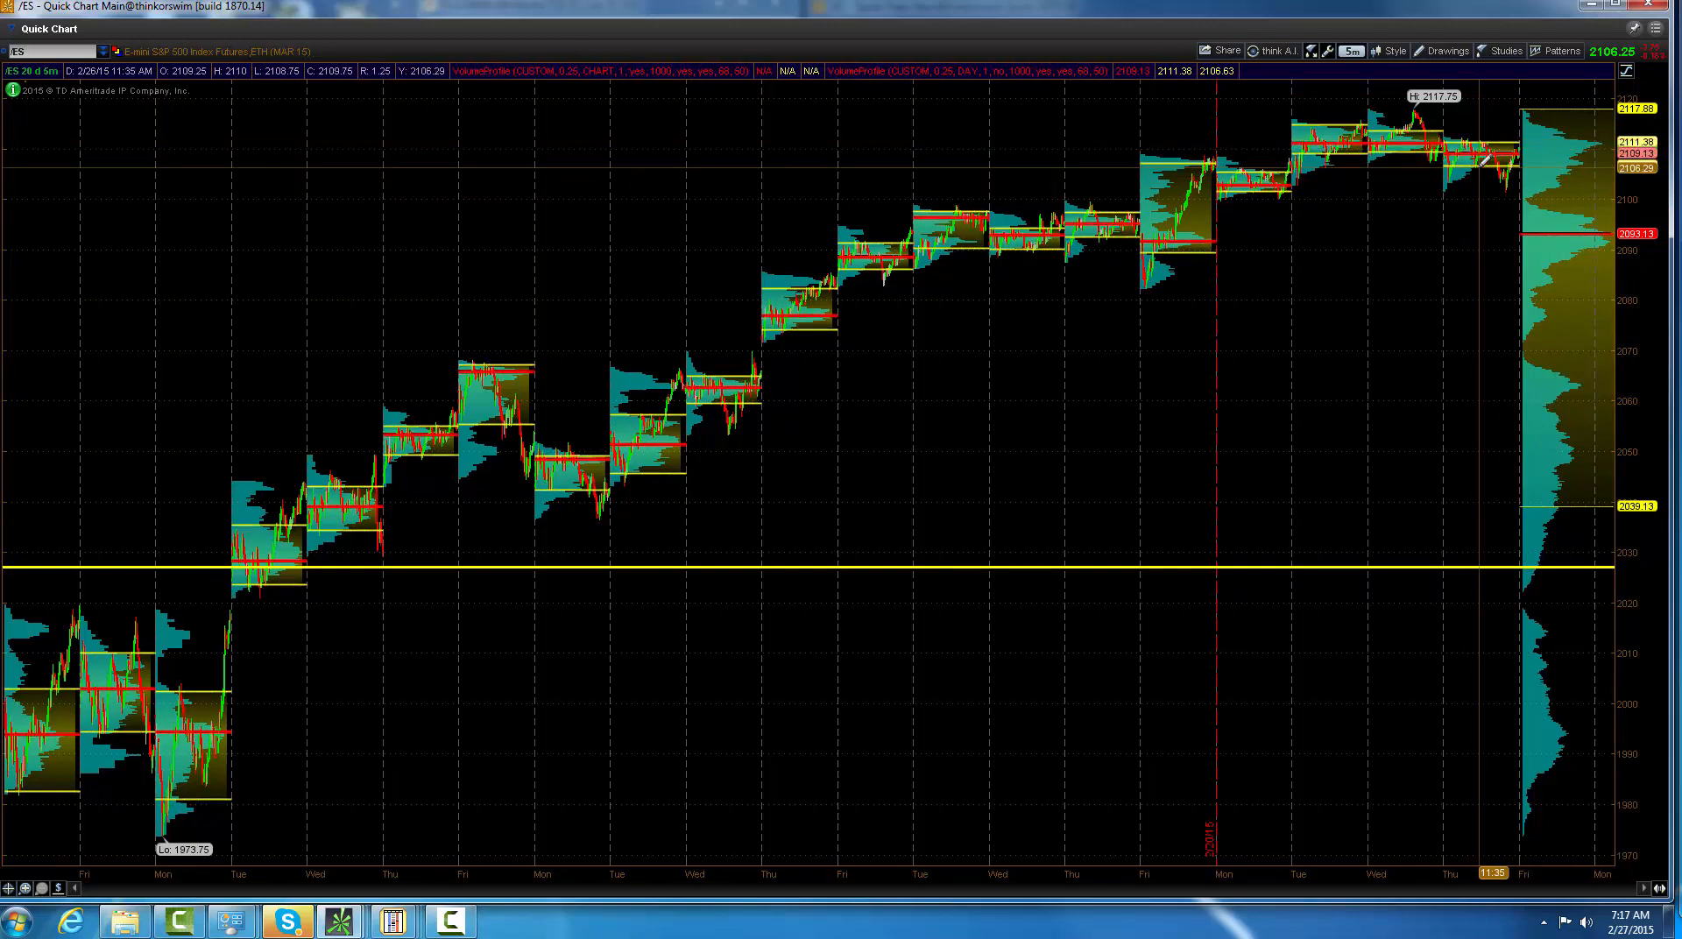
{"action": "mouse_move", "coordinate": [1218, 295]}
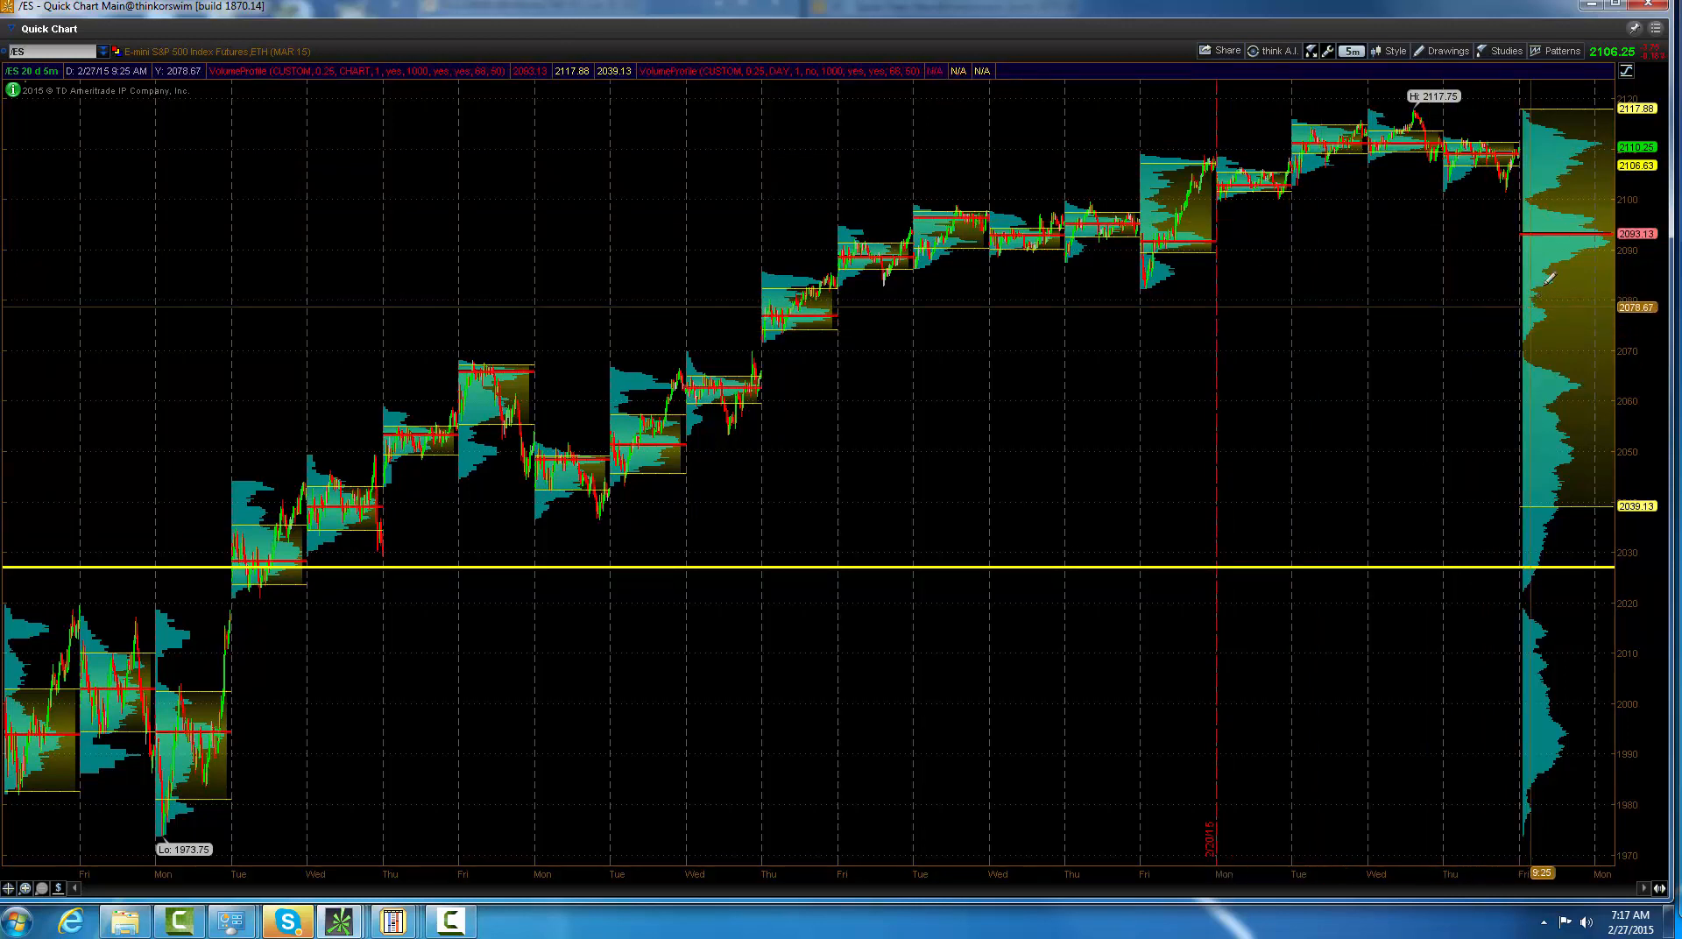
{"action": "mouse_move", "coordinate": [1588, 252]}
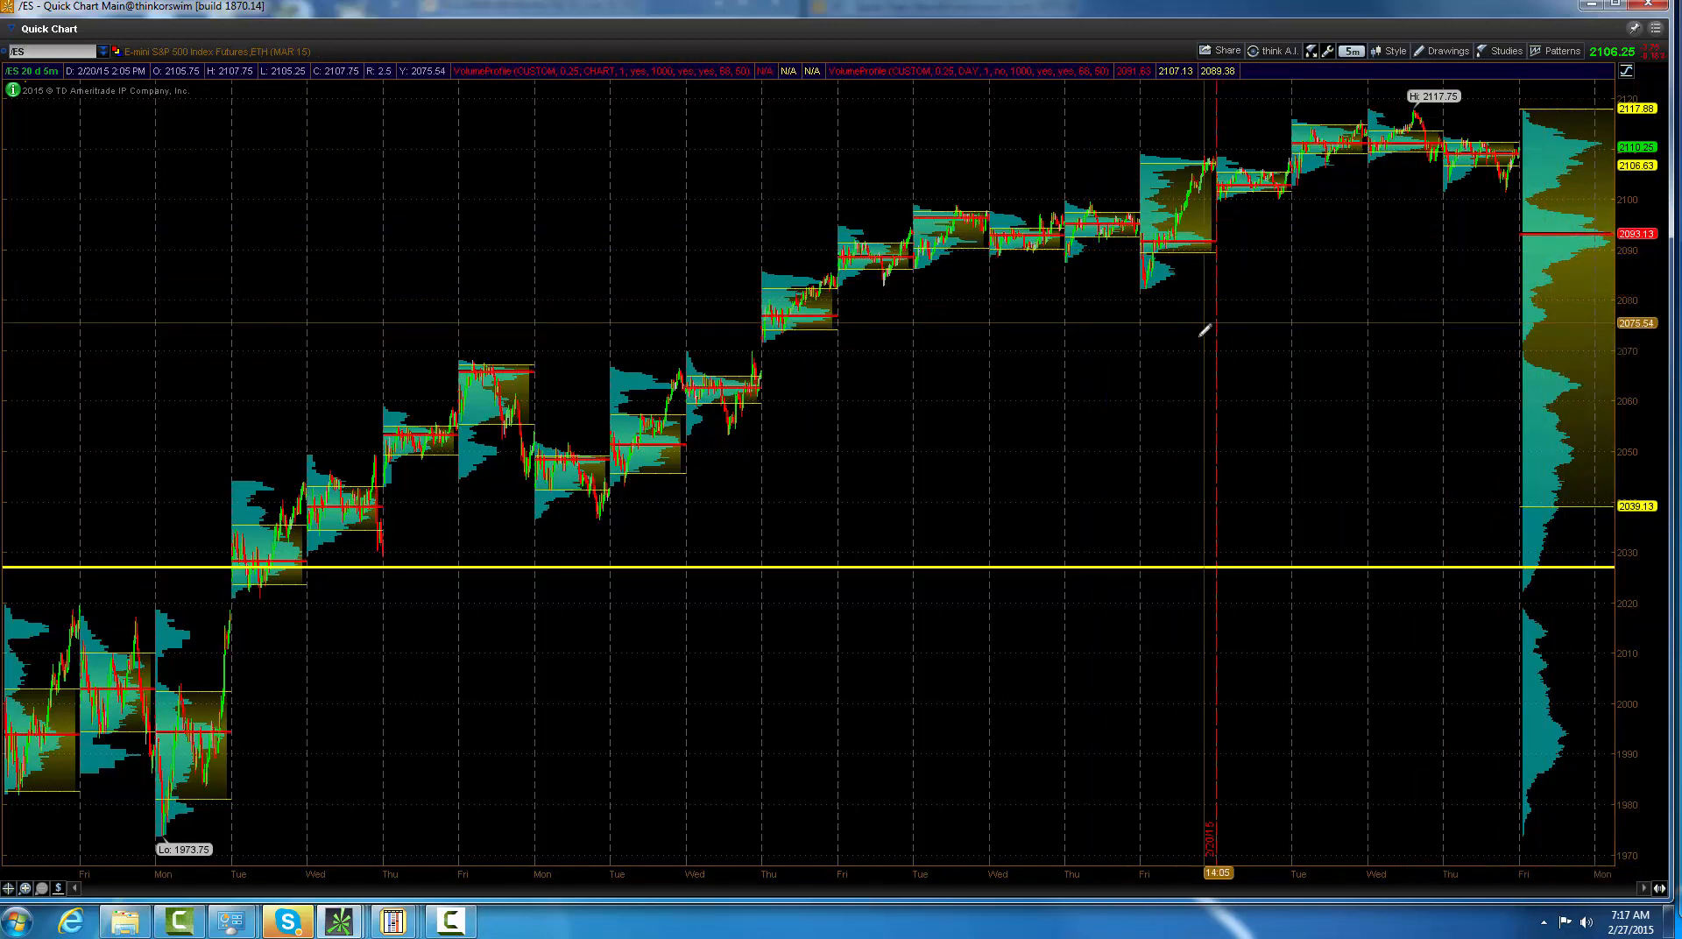
{"action": "mouse_move", "coordinate": [1320, 378]}
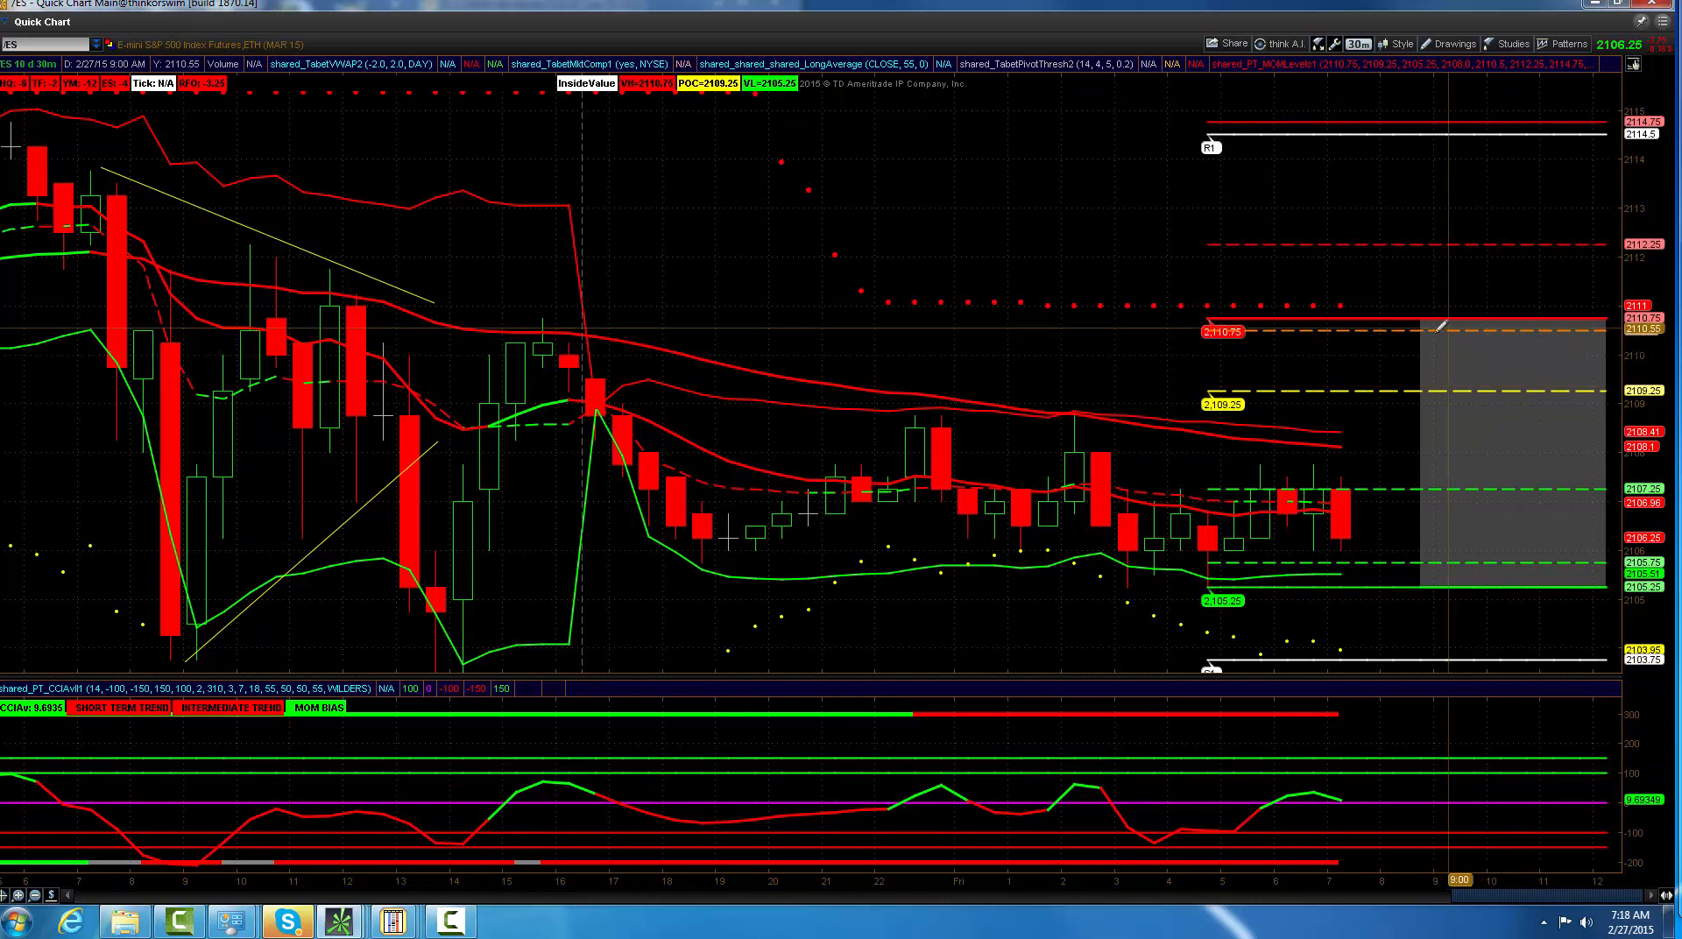
{"action": "mouse_move", "coordinate": [1335, 308]}
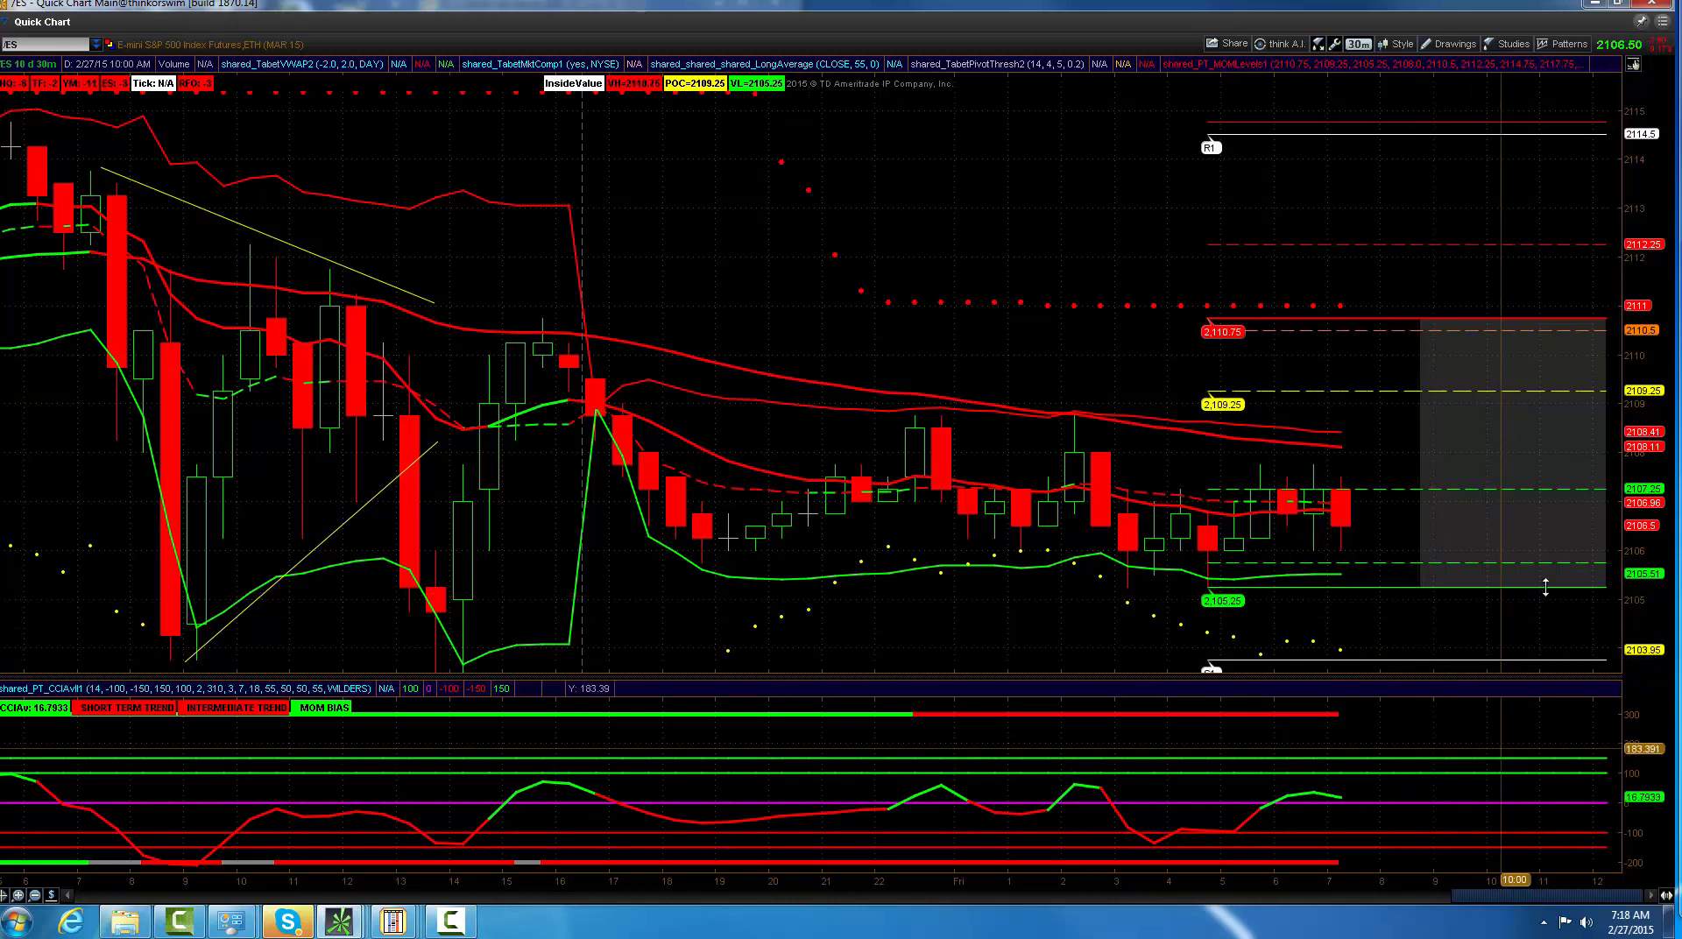
{"action": "mouse_move", "coordinate": [1384, 457]}
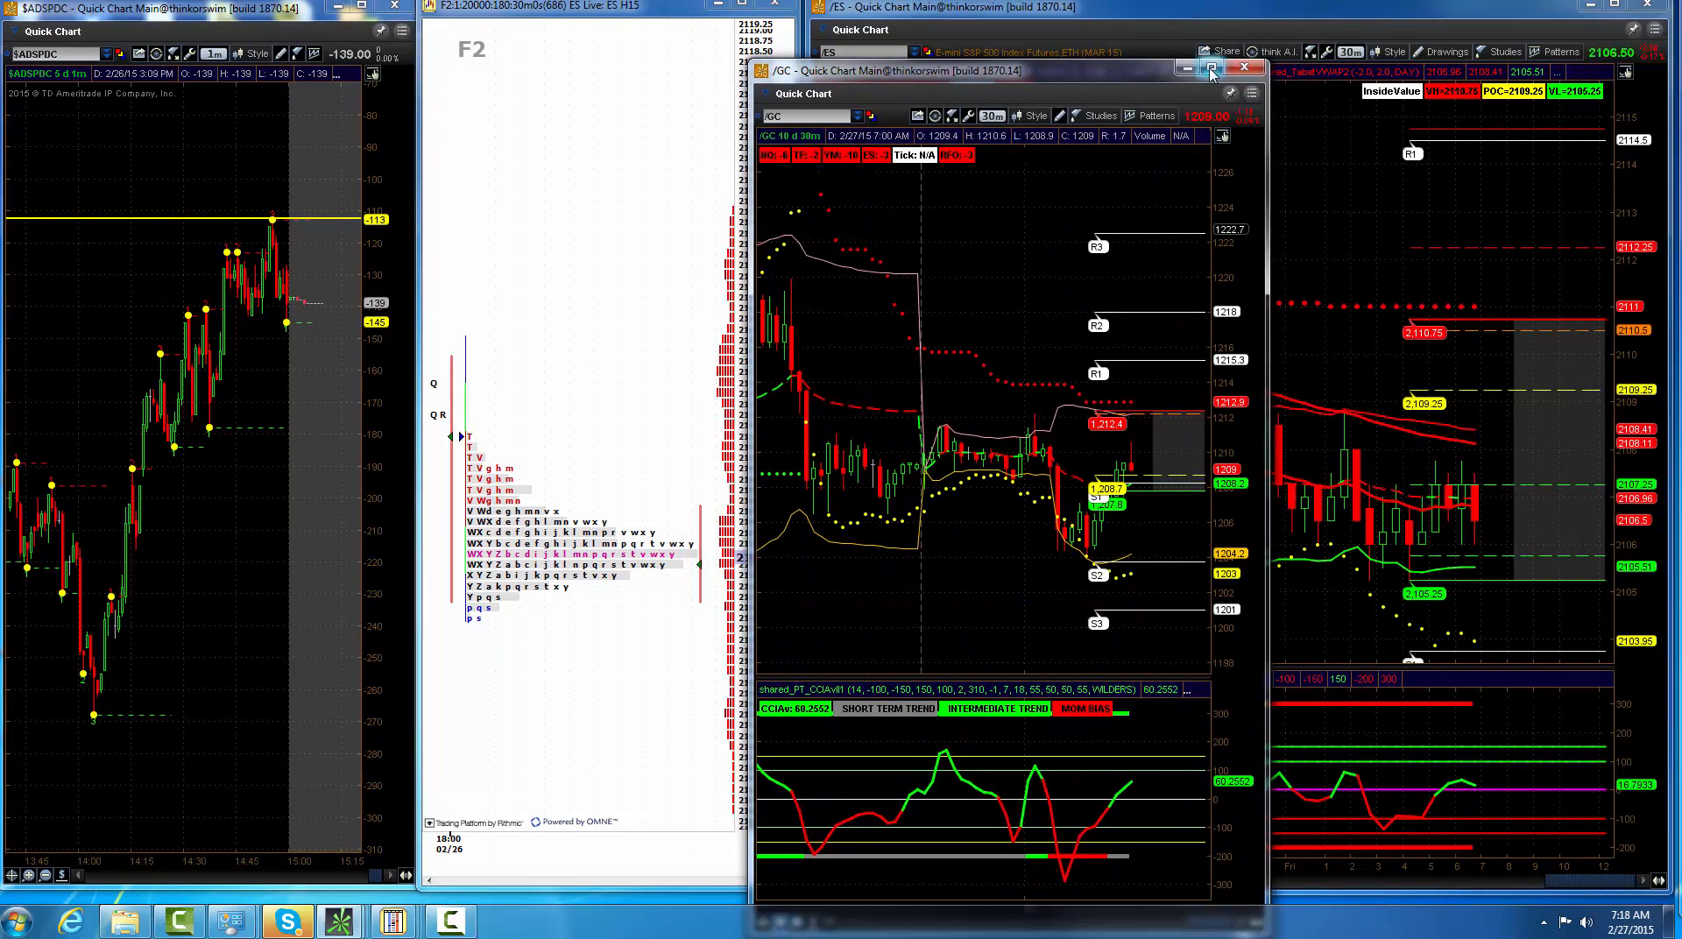
Step: Maximize the /GC 30-minute chart to review its pivot levels and VWAP bands
{"action": "left_click", "coordinate": [1226, 71]}
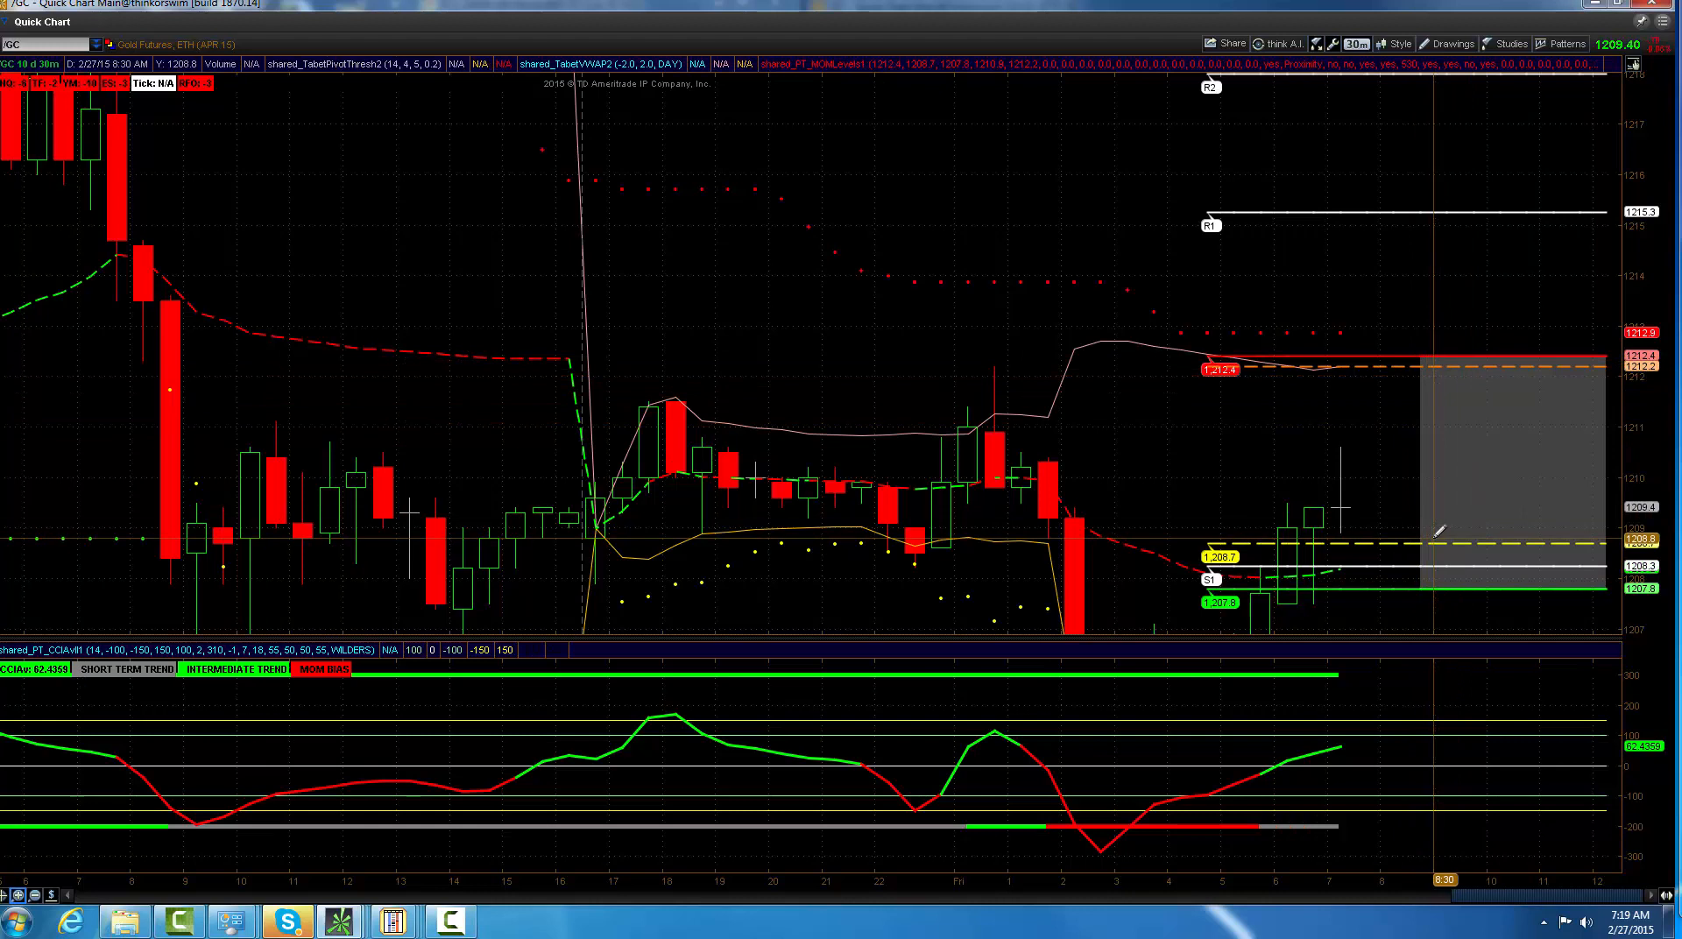
{"action": "mouse_move", "coordinate": [1443, 543]}
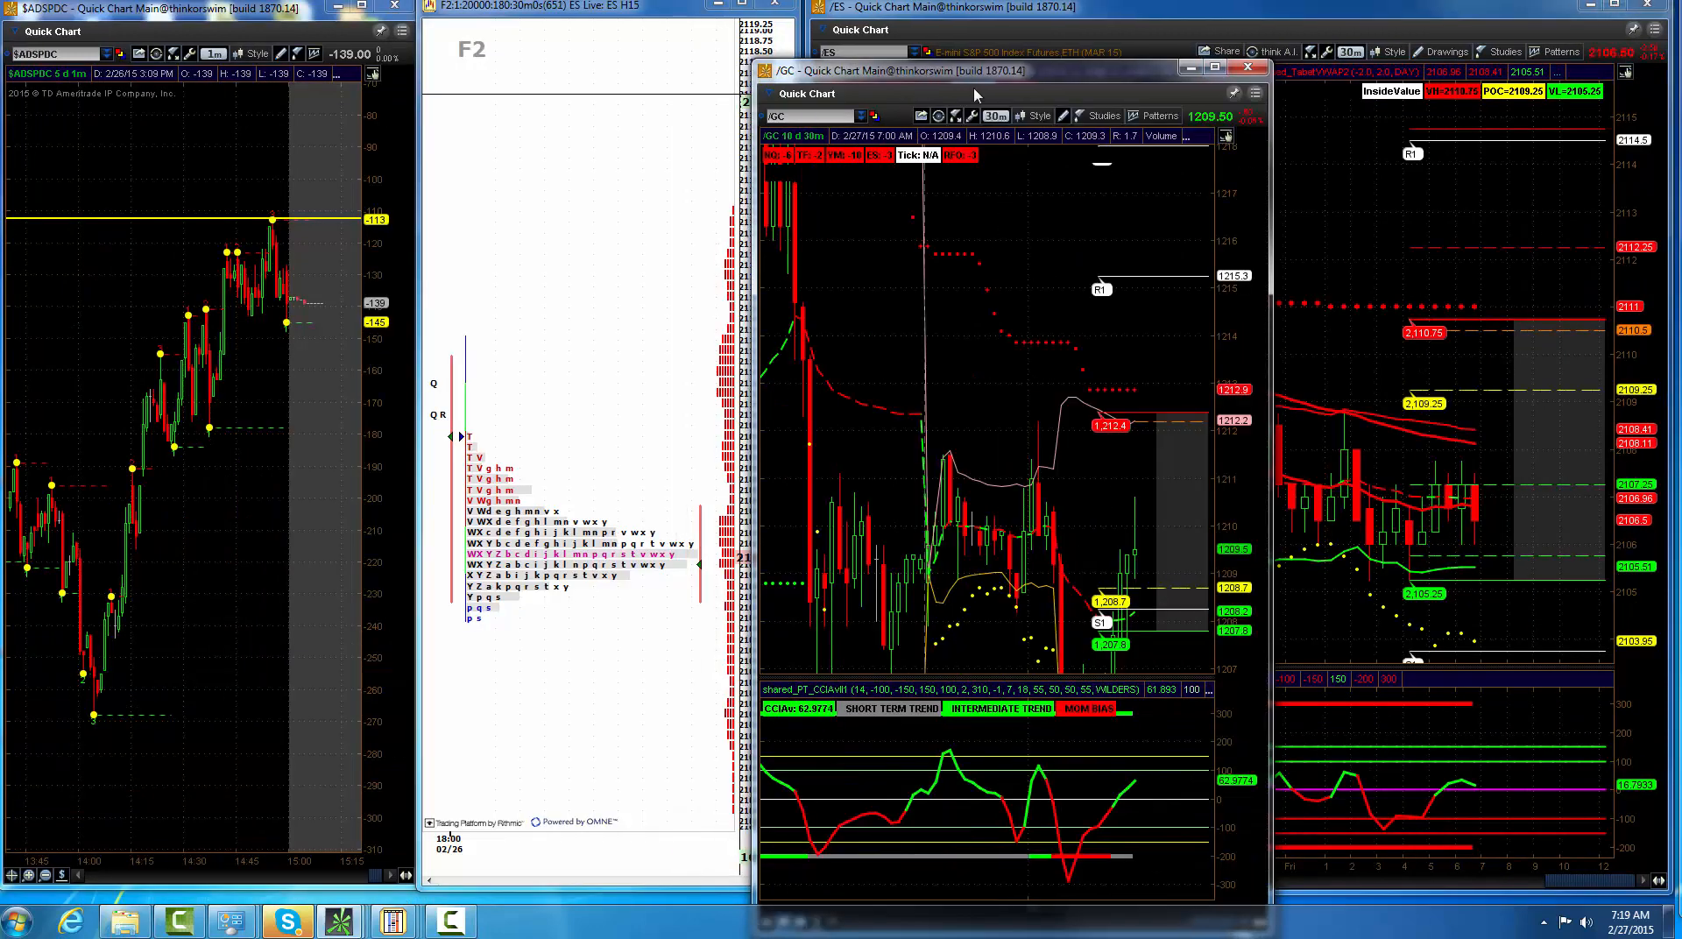
Step: Close the /GC chart and maximize the /ZB 30-minute bond chart
{"action": "left_click", "coordinate": [1248, 65]}
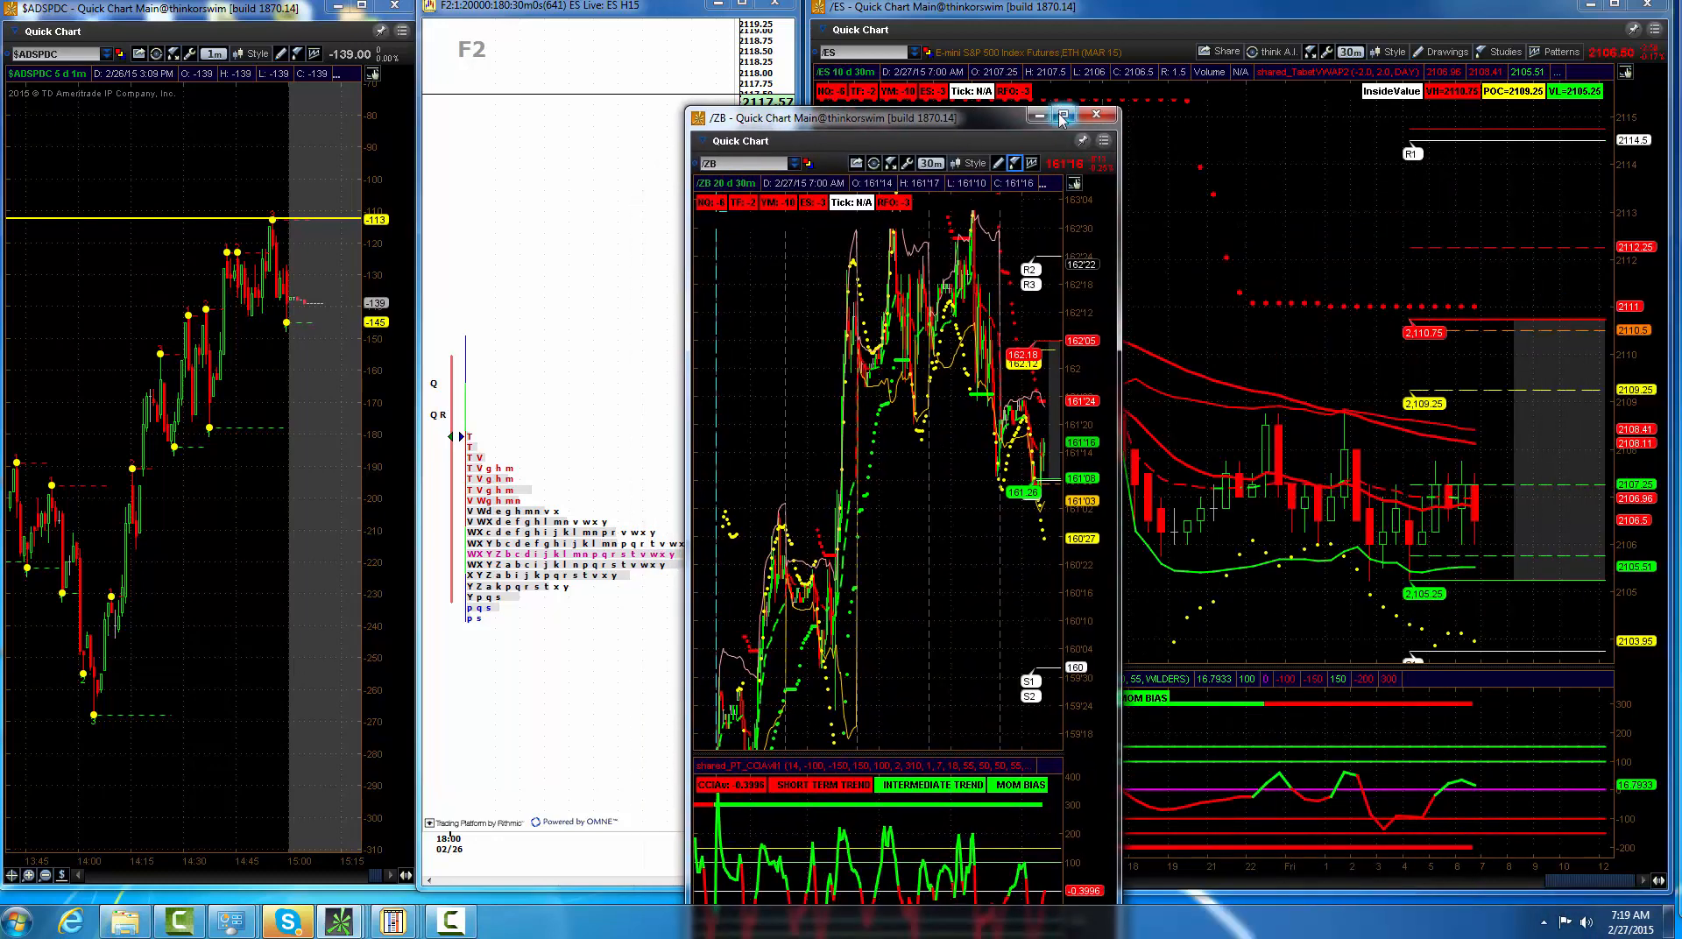
{"action": "left_click", "coordinate": [1060, 115]}
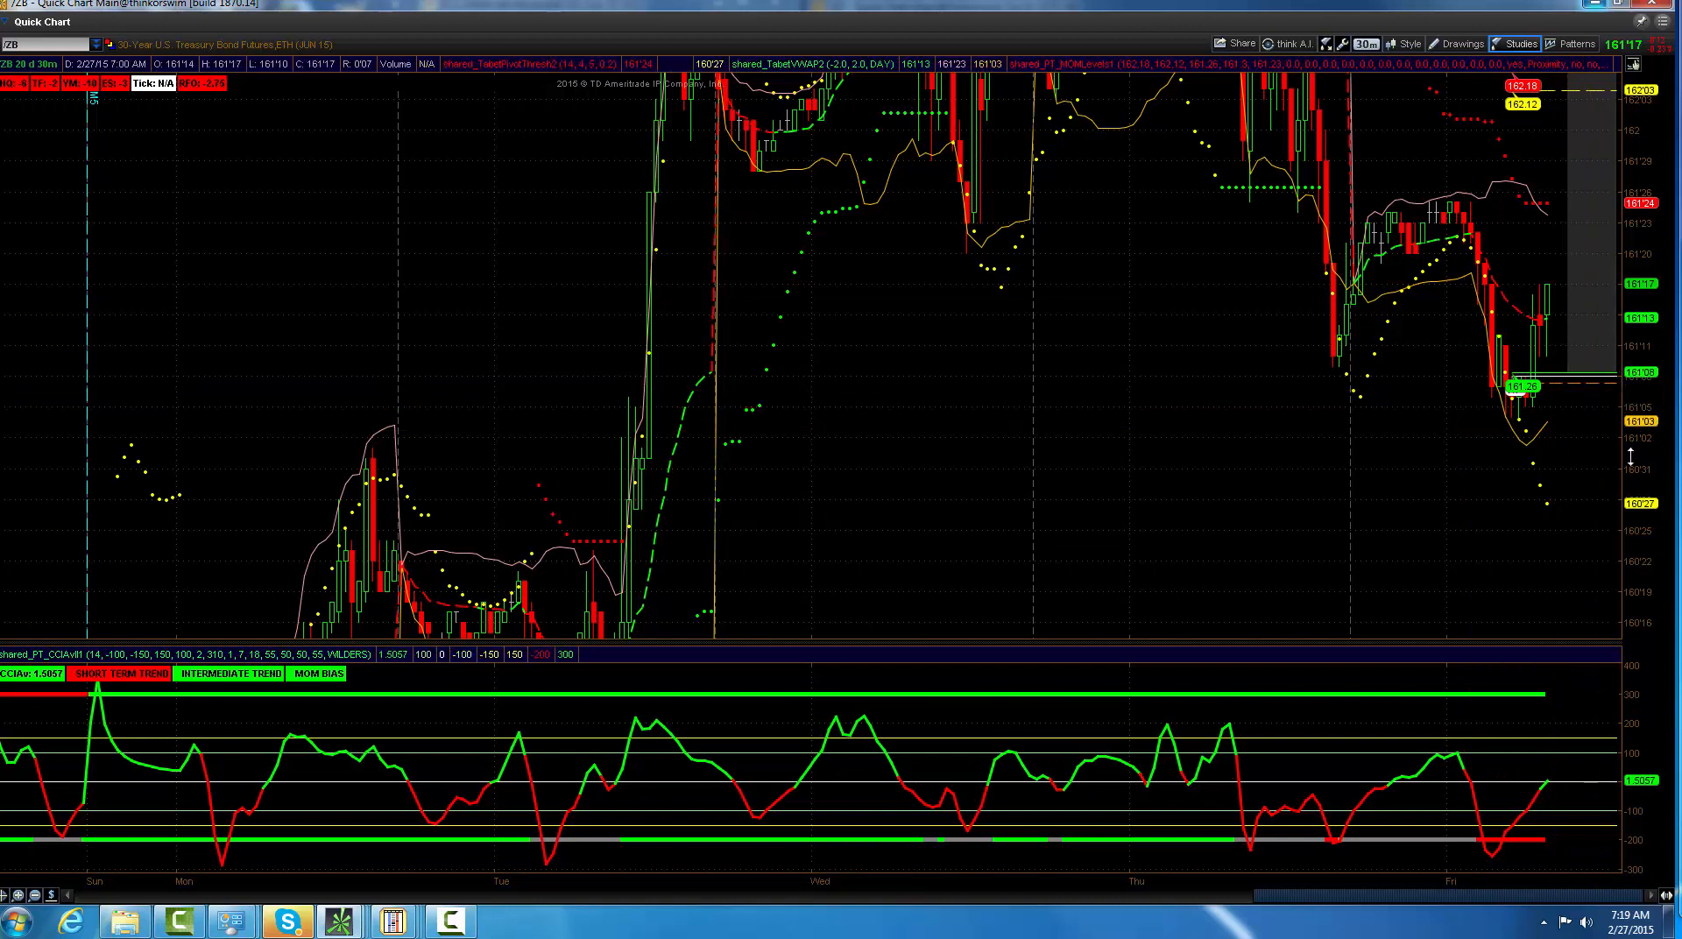
{"action": "mouse_move", "coordinate": [1625, 471]}
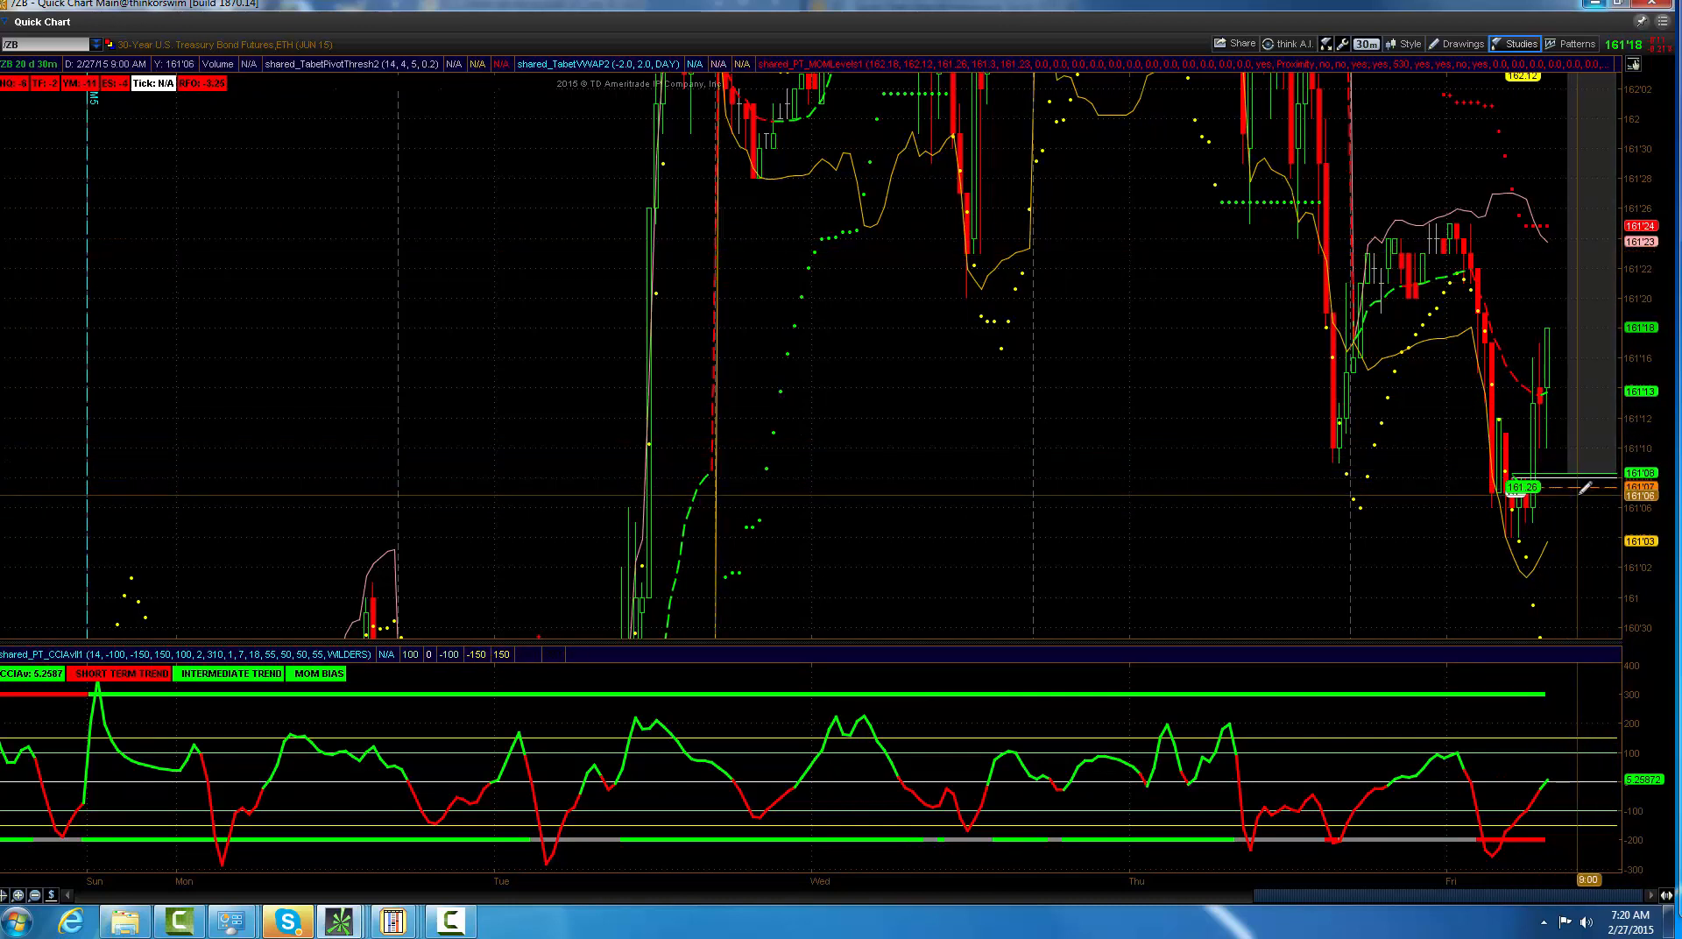
{"action": "mouse_move", "coordinate": [1572, 224]}
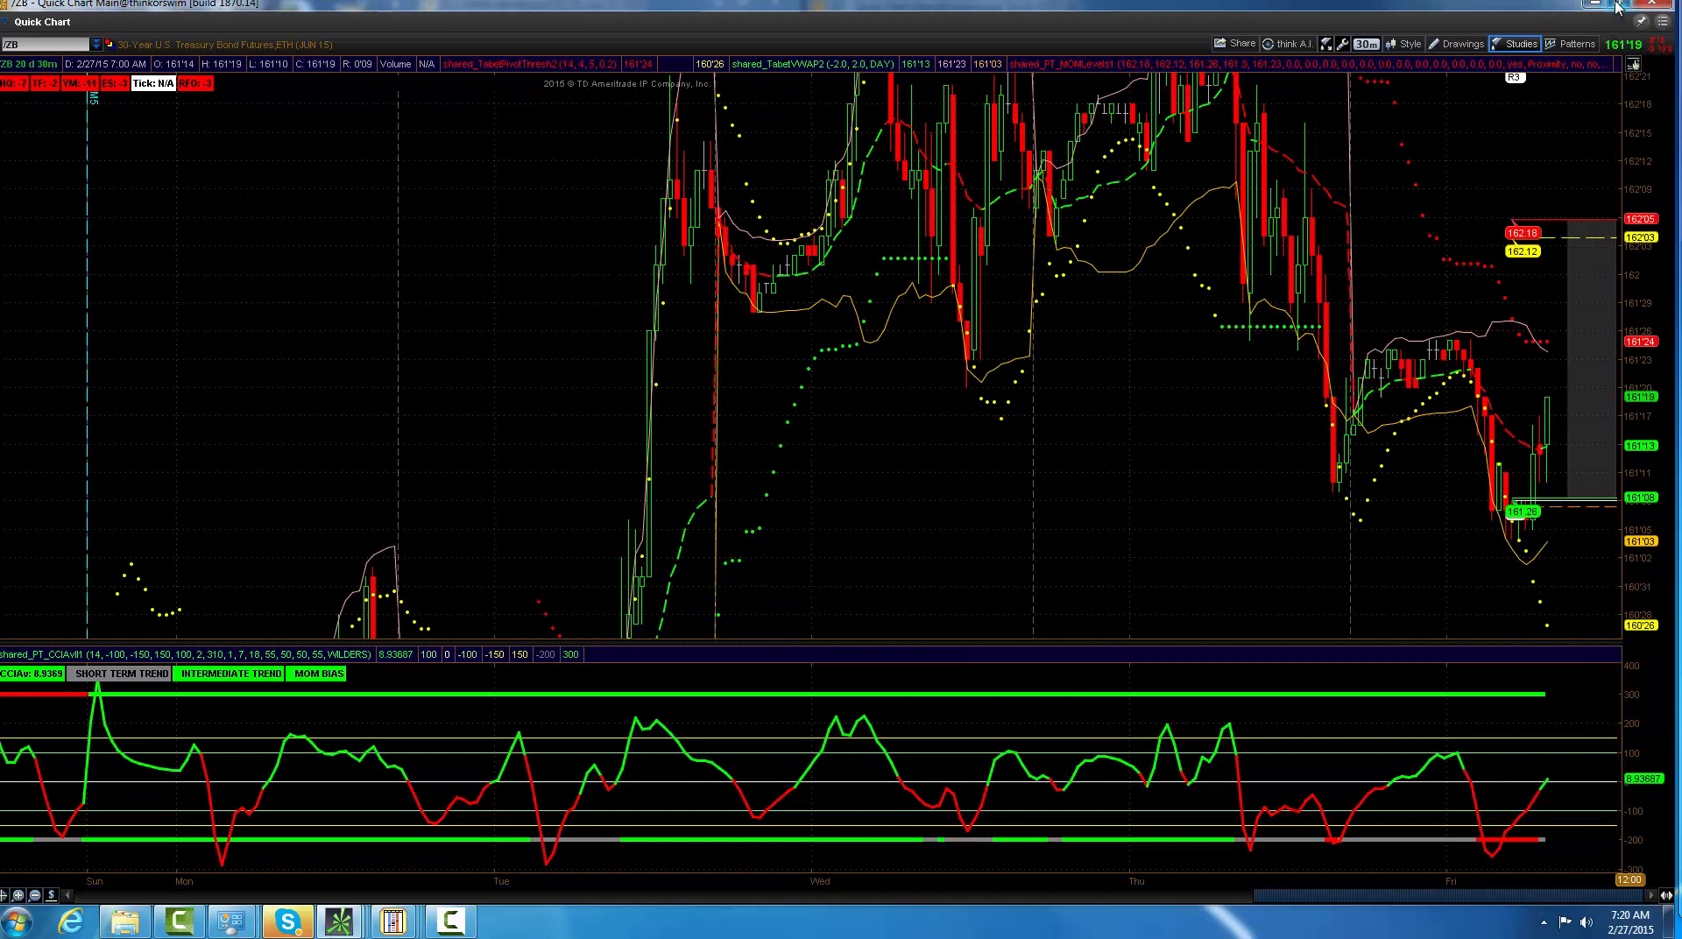
{"action": "mouse_move", "coordinate": [1640, 8]}
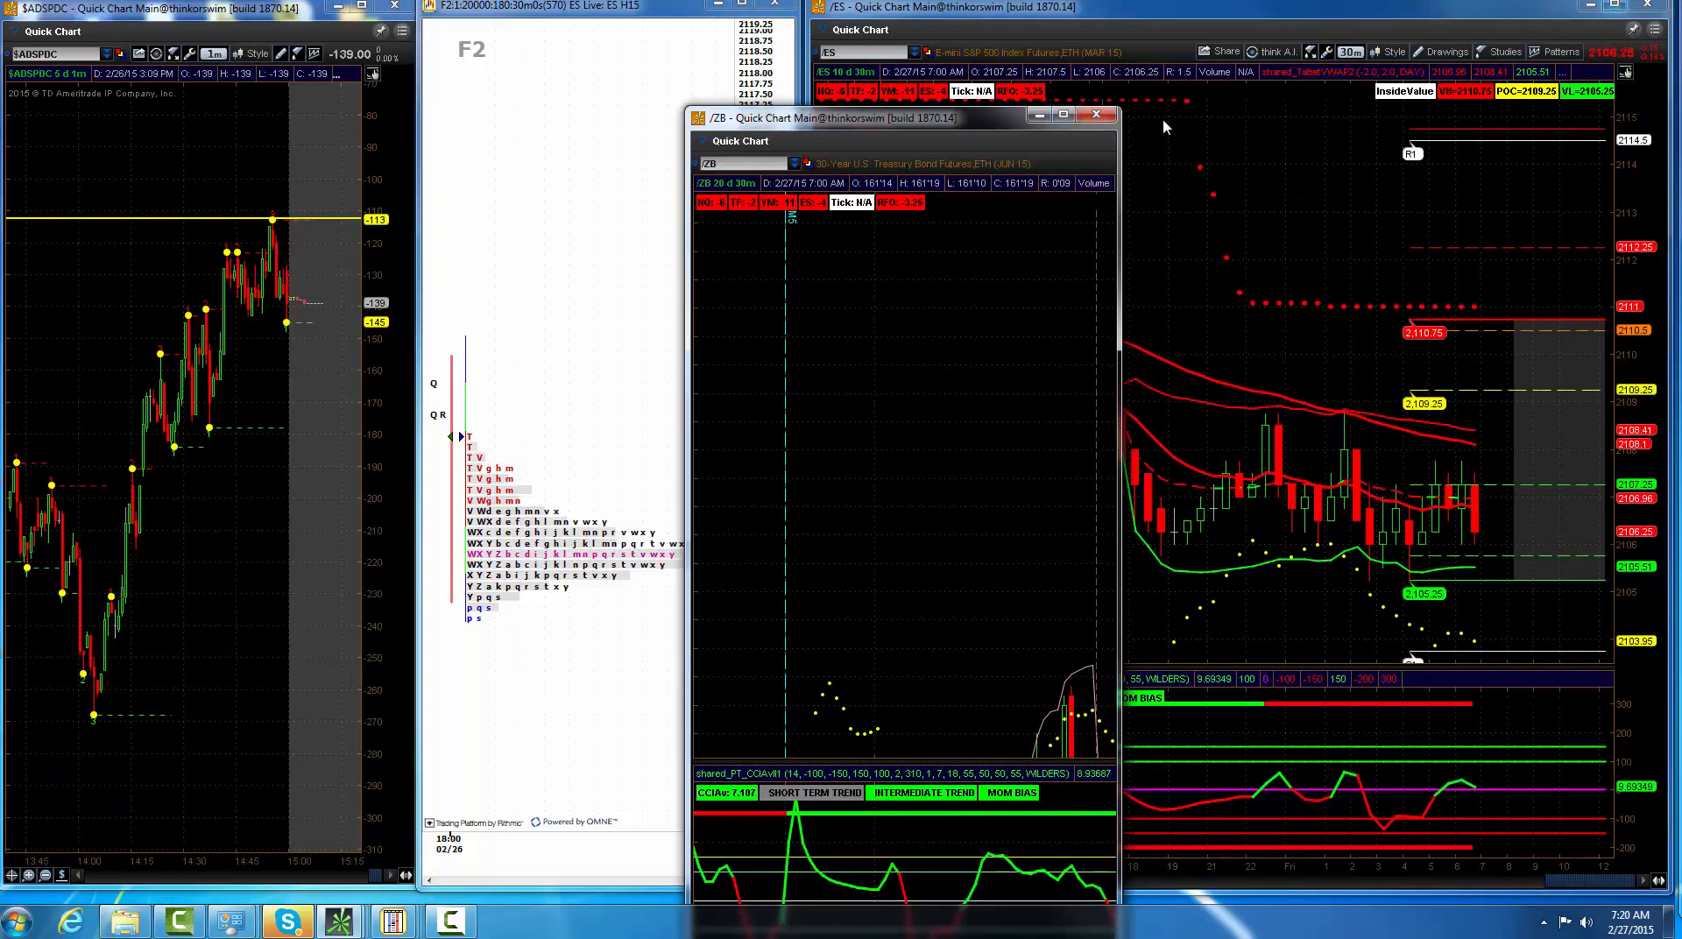
Step: Close the /ZB chart so the /CL crude oil 30-minute chart can take the screen
{"action": "left_click", "coordinate": [1095, 115]}
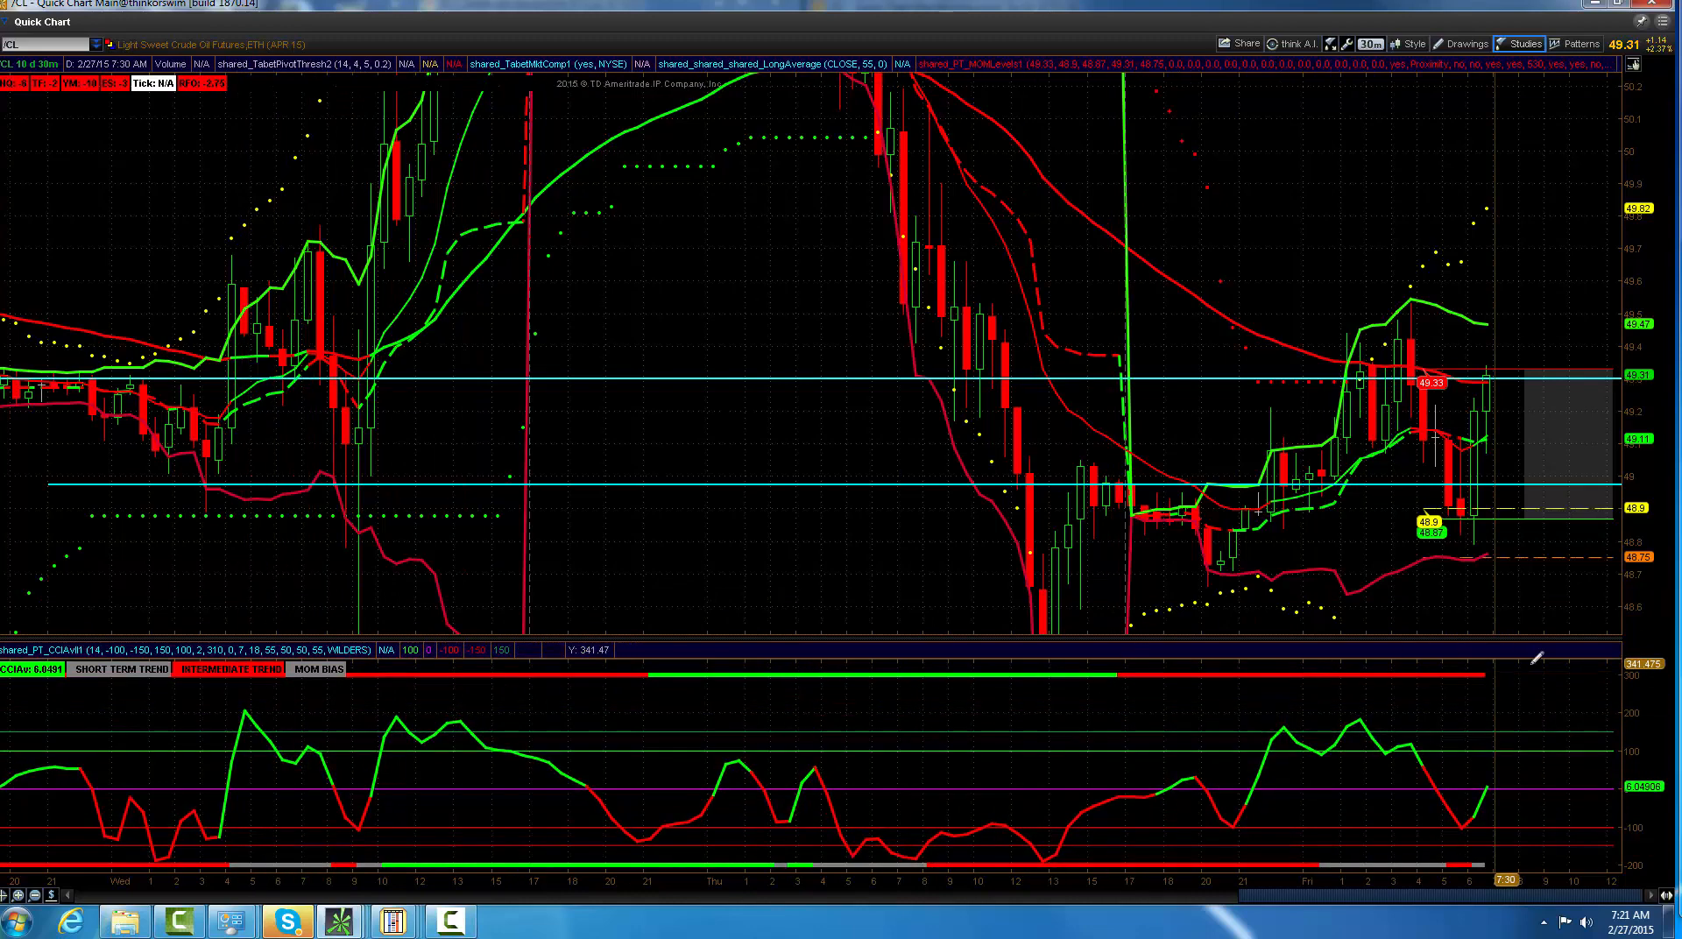
{"action": "mouse_move", "coordinate": [1211, 393]}
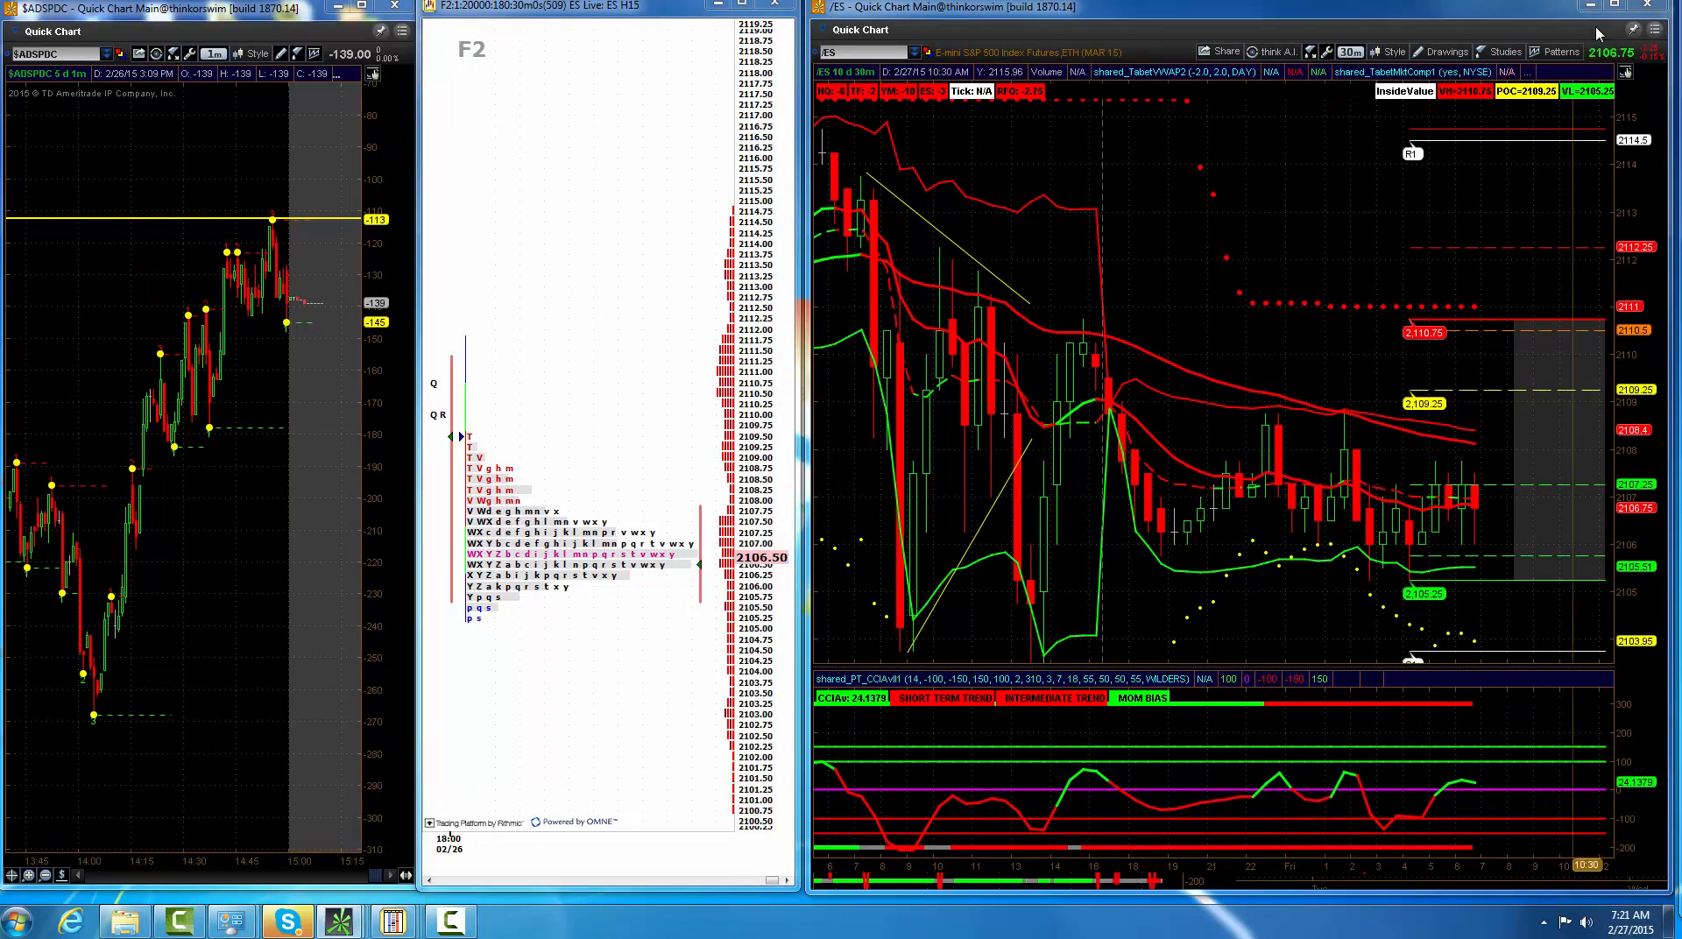
Step: Maximize the /ES 30-minute chart with its VWAP bands and pivot levels
{"action": "left_click", "coordinate": [1657, 29]}
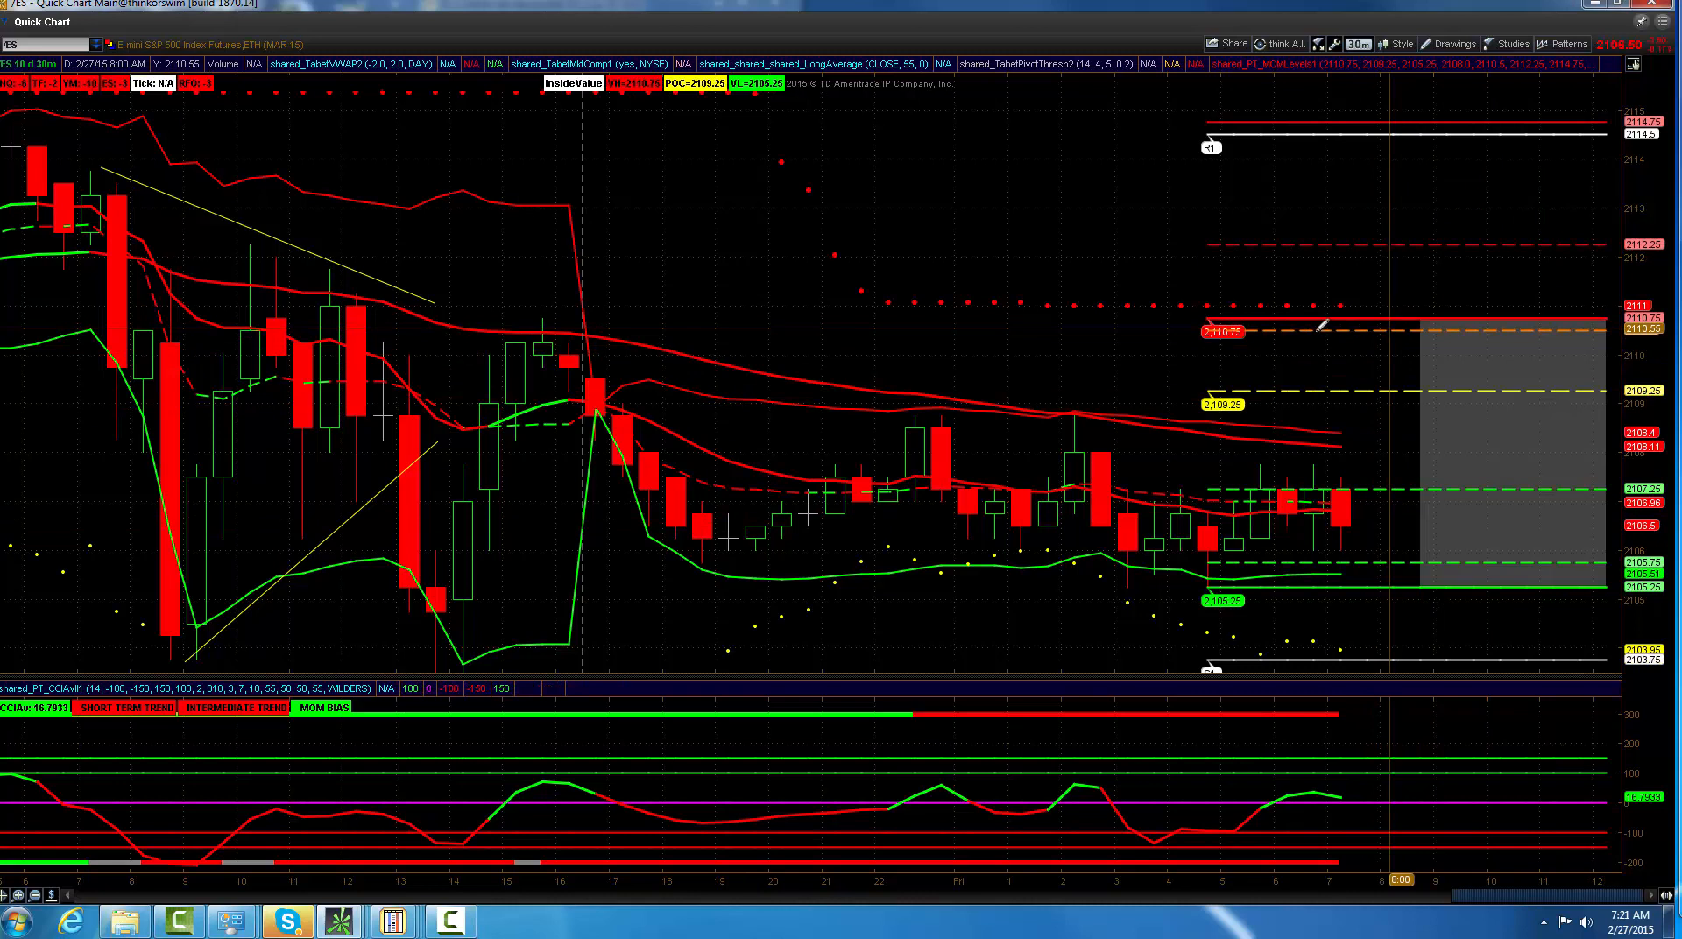
{"action": "mouse_move", "coordinate": [1344, 329]}
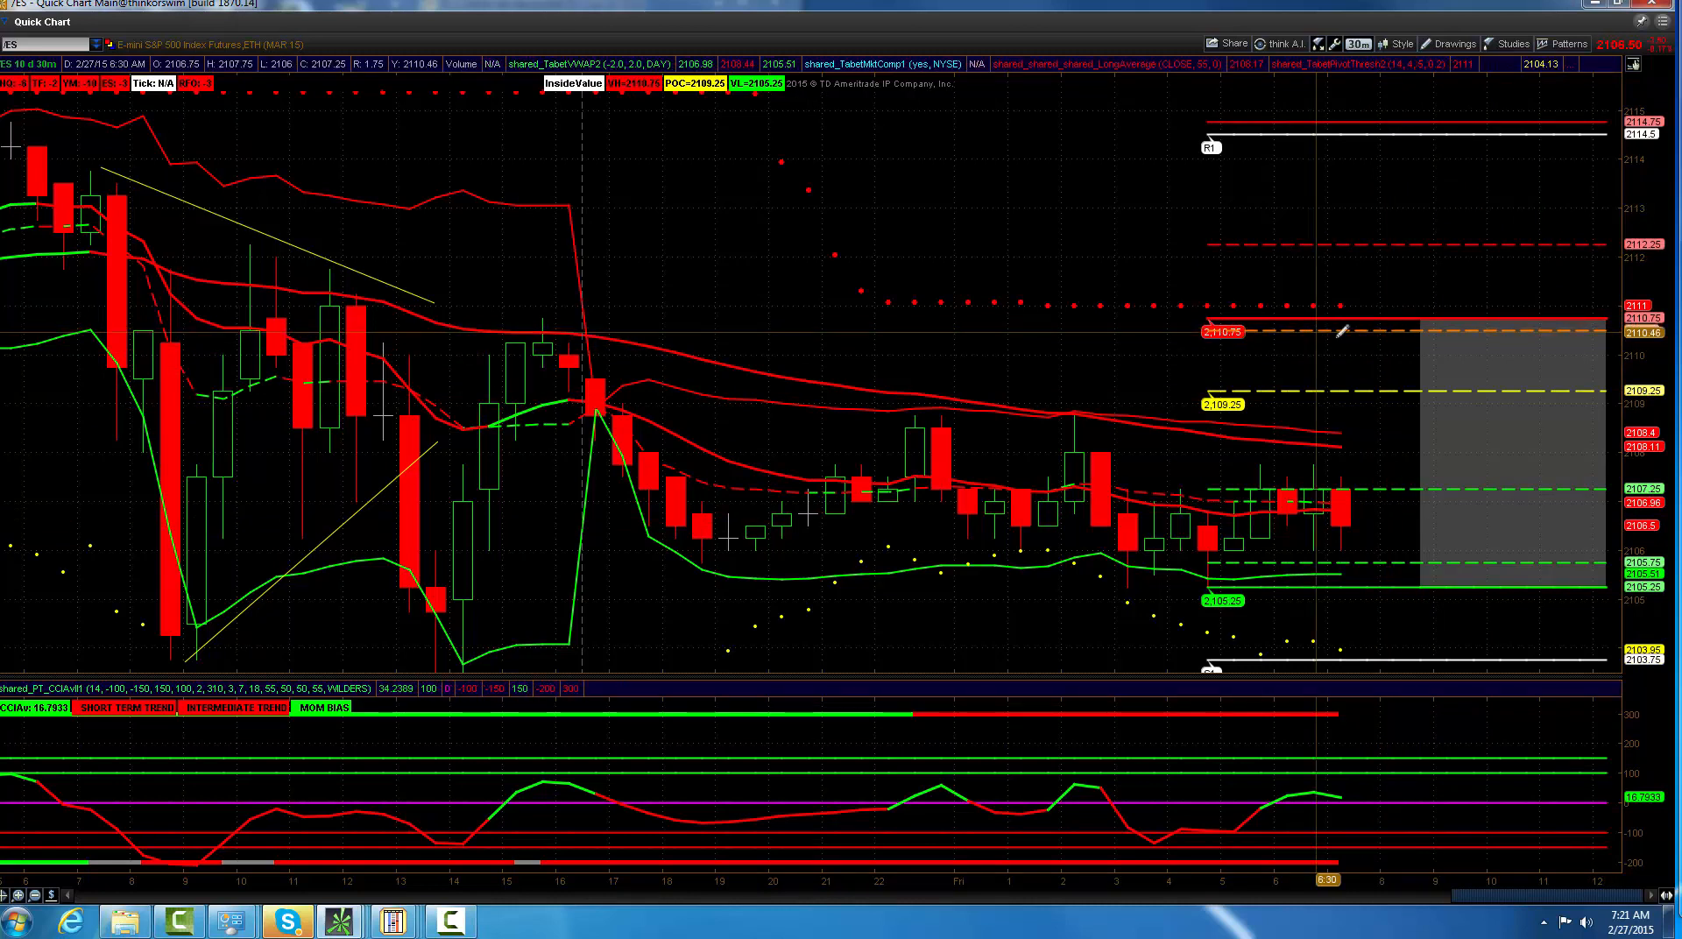